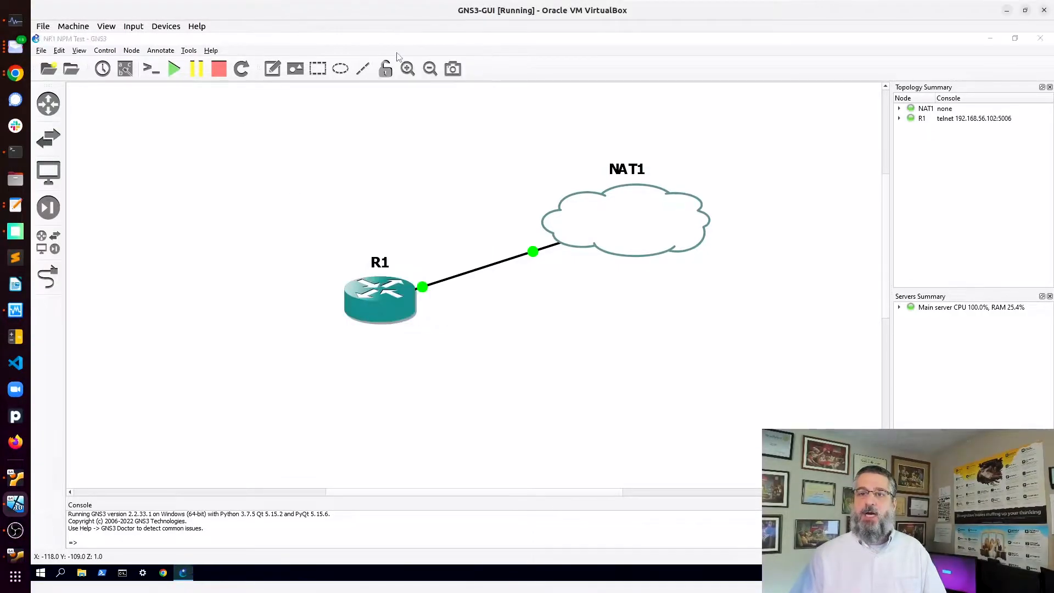
# Open router R1's telnet console from the GNS3 topology.
pyautogui.doubleClick(380, 299)
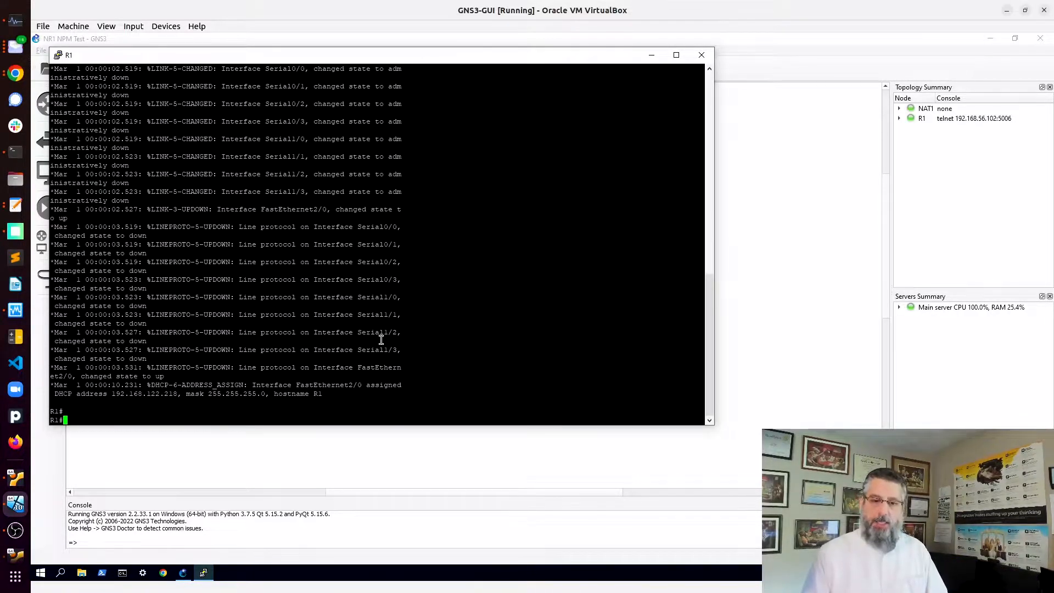
# Run 'show ip int brief' and 'show run | include snmp' on R1.
pyautogui.write('show ip int')
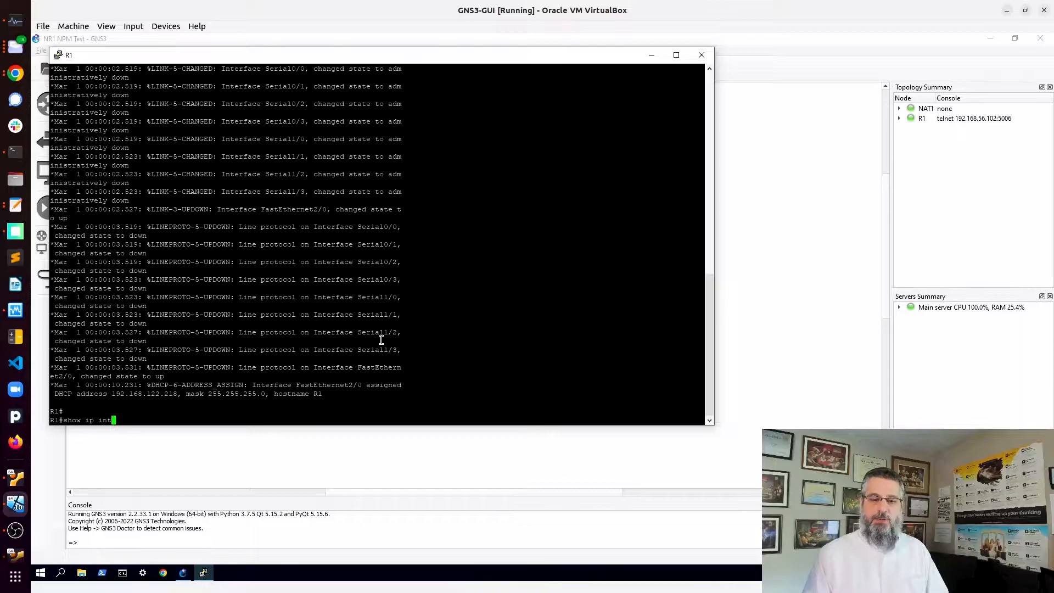
pyautogui.write('br')
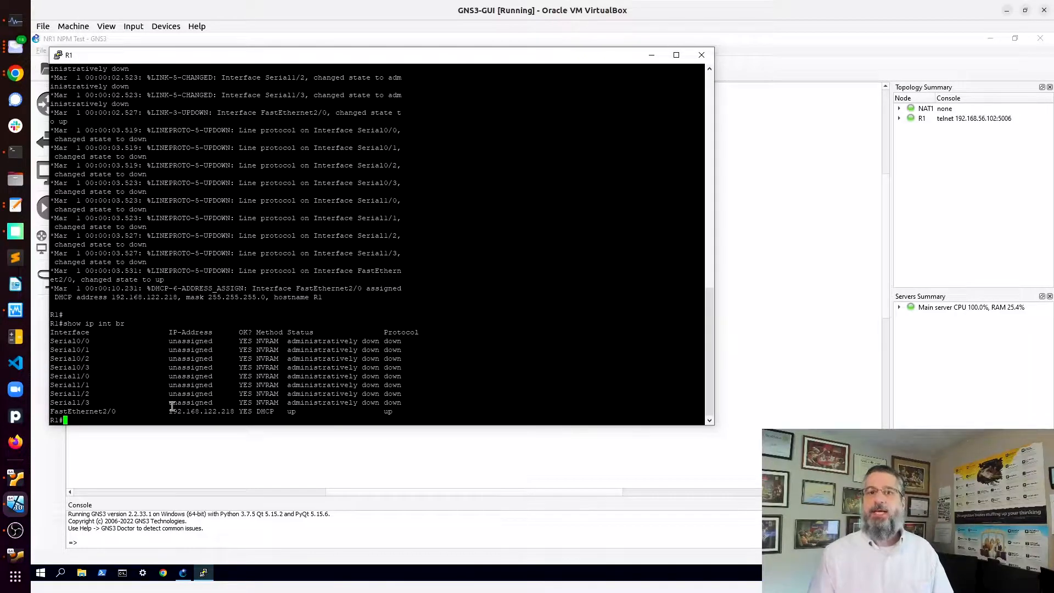
pyautogui.write('s')
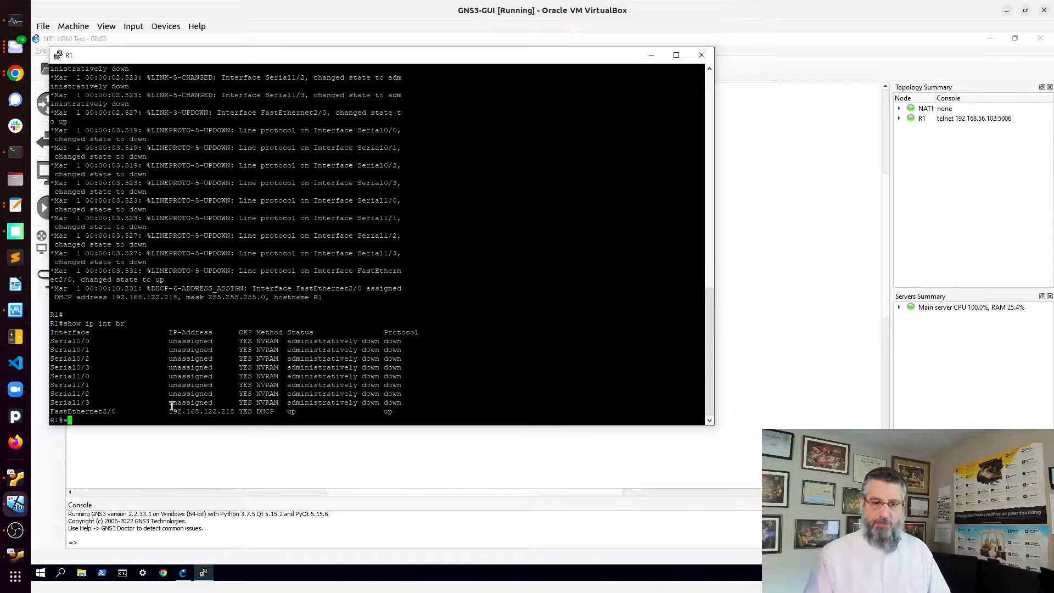
pyautogui.write('show run')
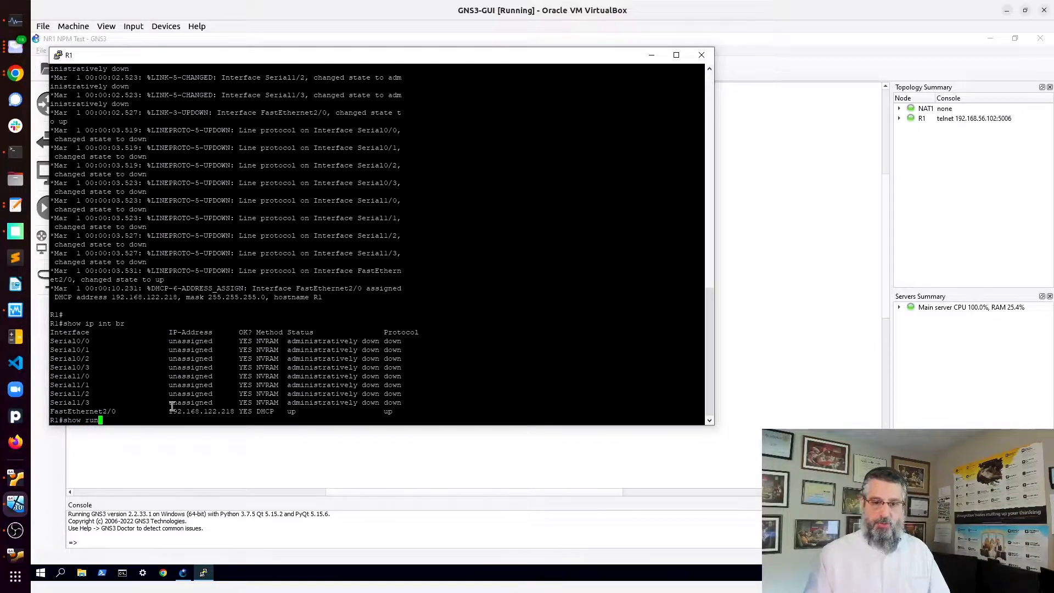
pyautogui.write('| include snm')
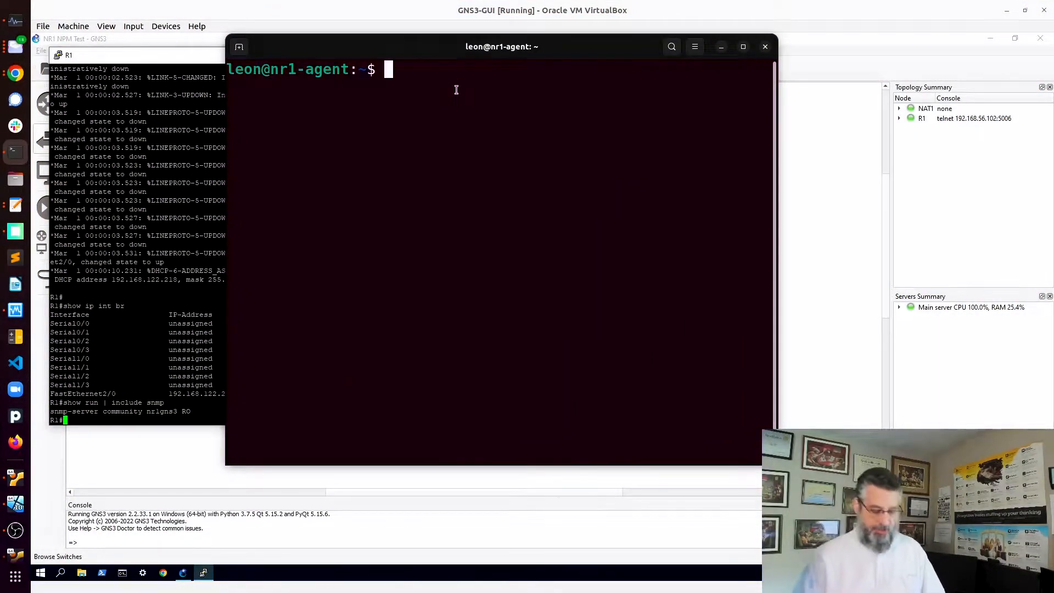
# Ping R1 at 192.168.122.218 from the terminal, then stop after a few replies.
pyautogui.write('ping')
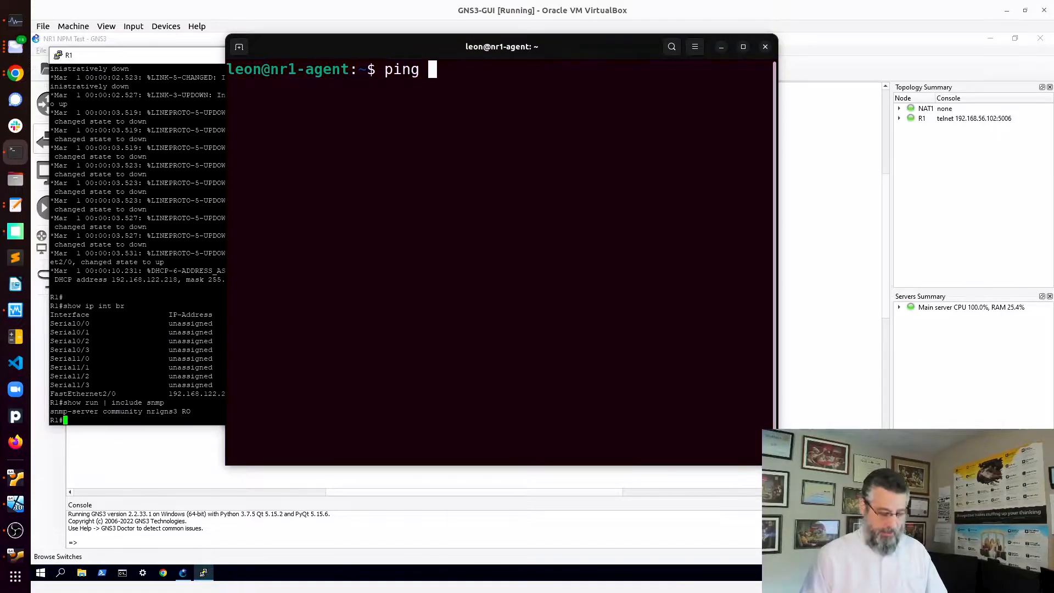
pyautogui.write('192.168.122.218')
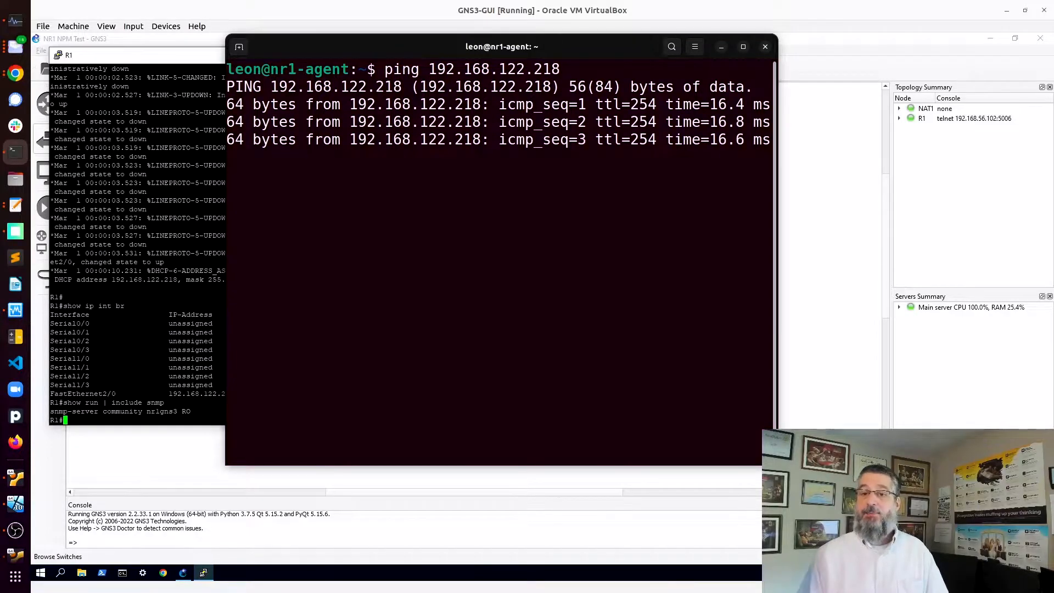
pyautogui.press('ctrl+c')
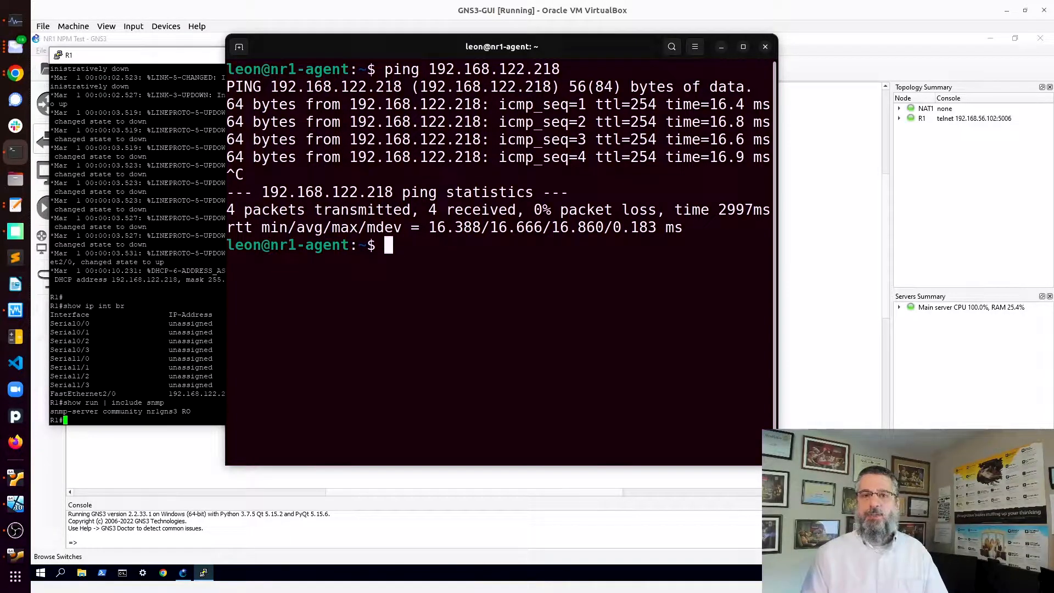
# Install Docker with snap and create the docker group.
pyautogui.write('sudo sna')
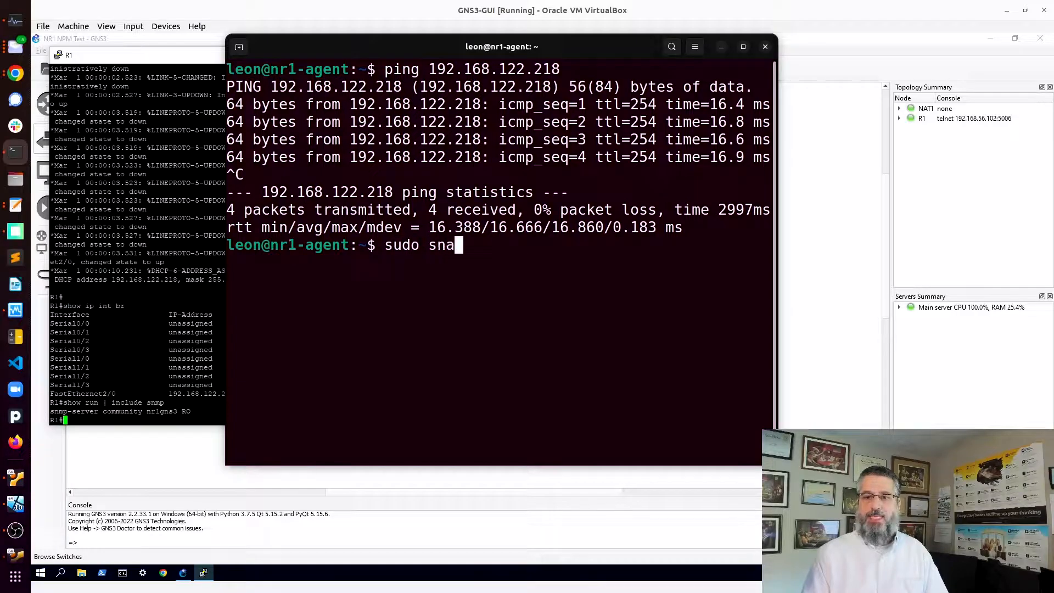
pyautogui.write('p install docker')
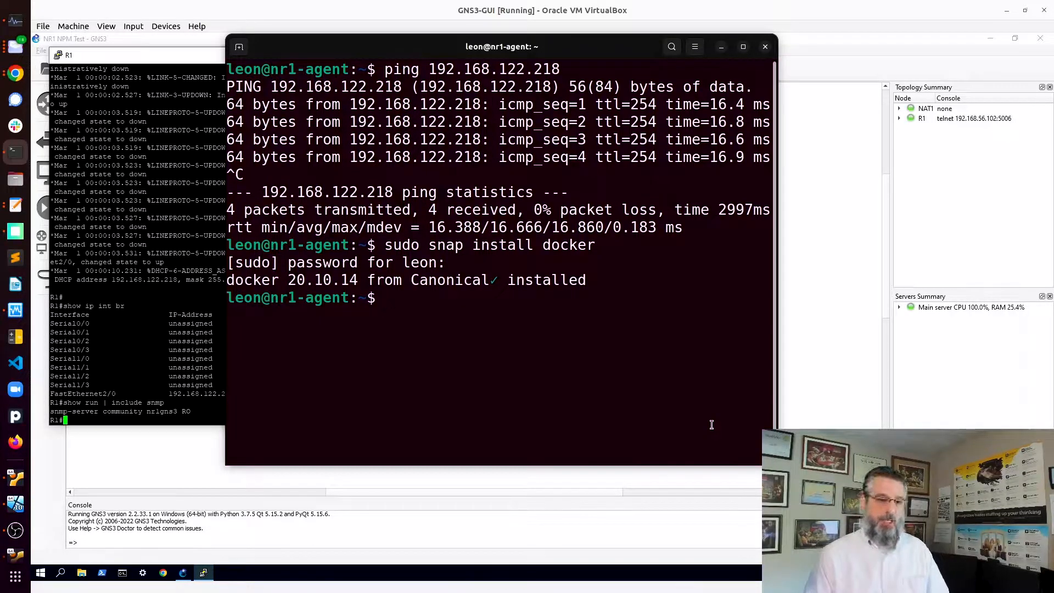
pyautogui.write('sudo groupadd docker')
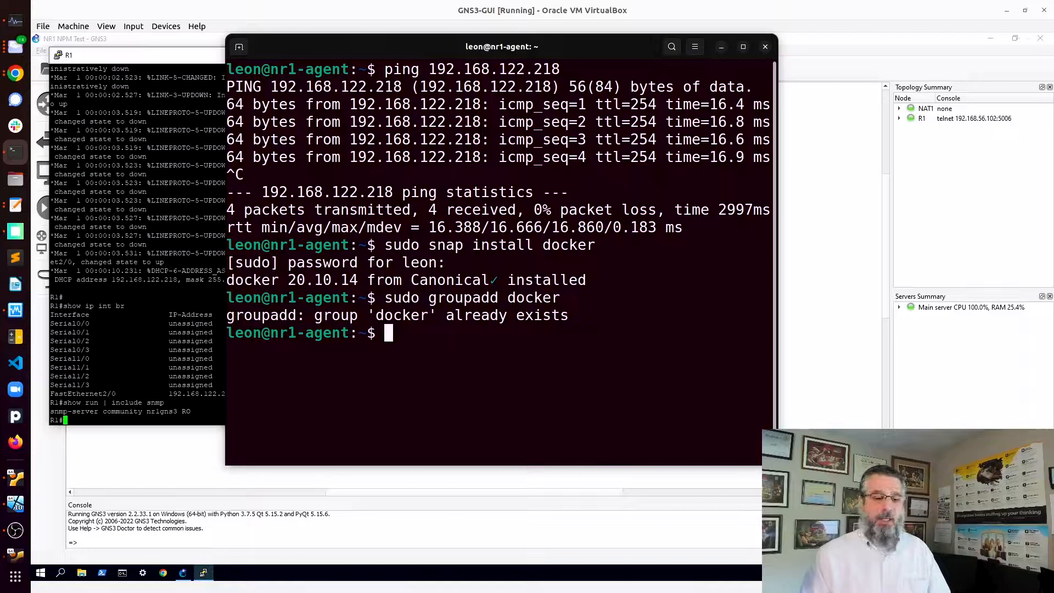
# Add $USER to the docker group and apply it with newgrp docker.
pyautogui.write('sudo us')
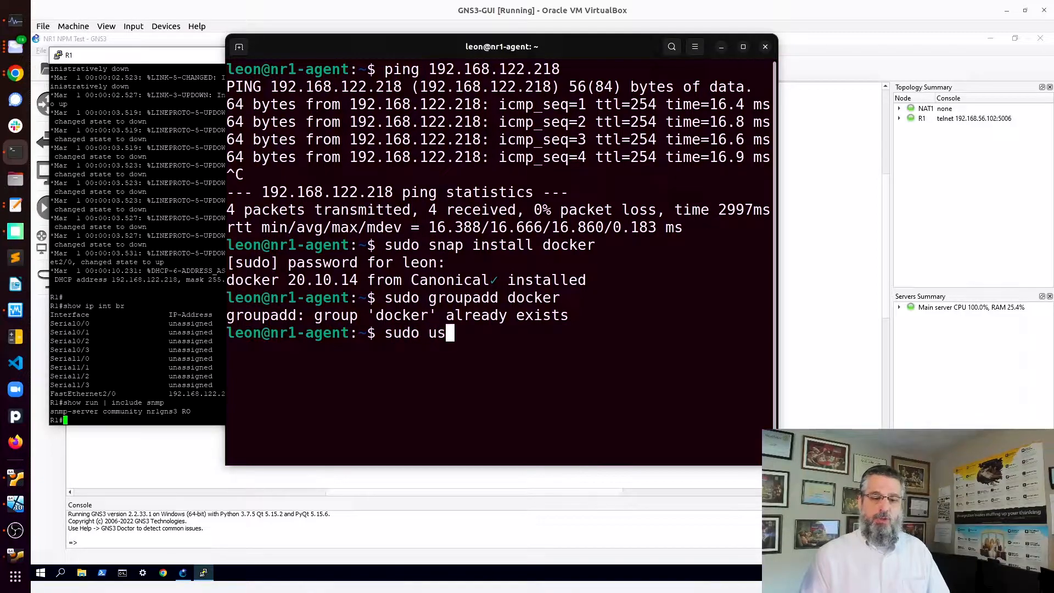
pyautogui.write('ermod -aG docker $US')
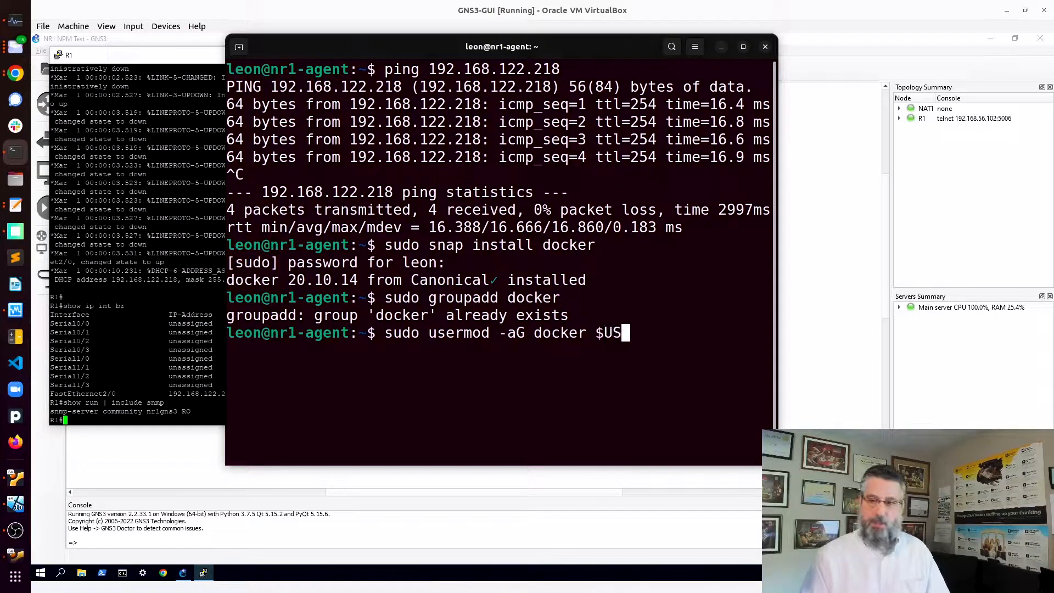
pyautogui.write('ER')
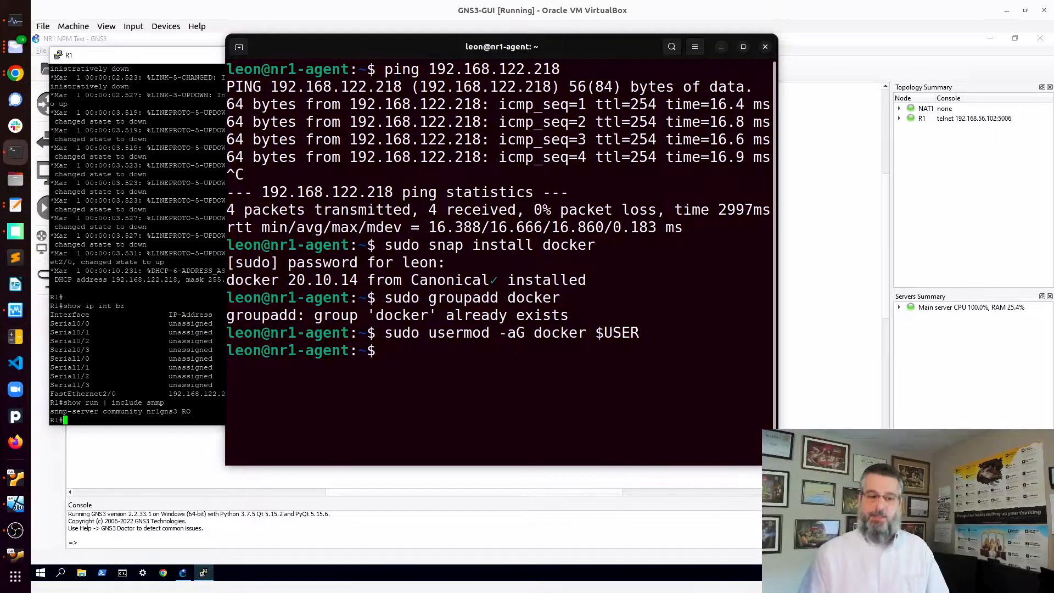
pyautogui.write('newgrp')
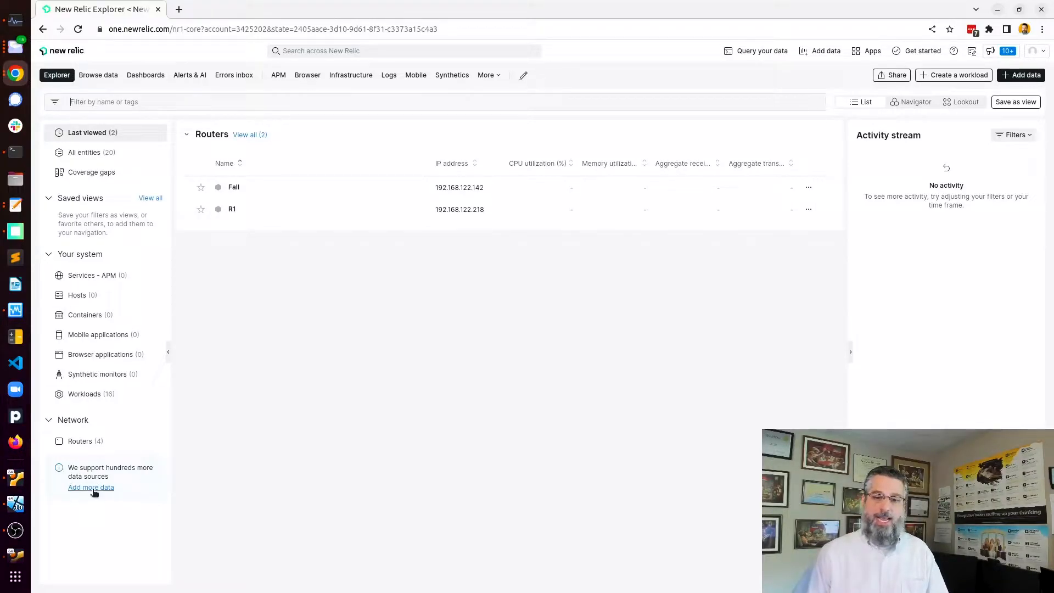
# Search the New Relic data source catalogue for the network integration.
pyautogui.click(90, 487)
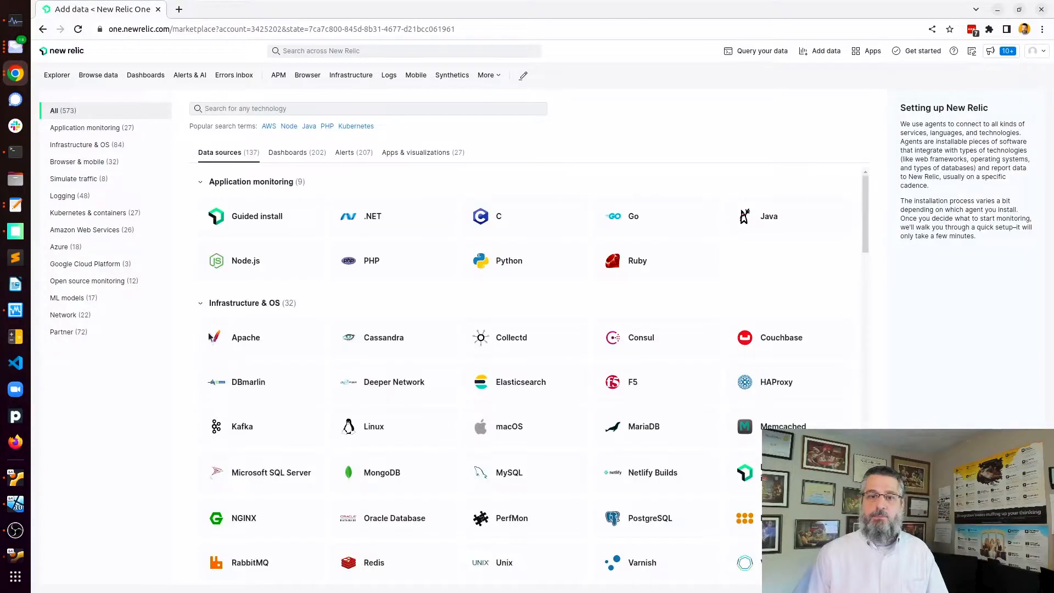
pyautogui.click(404, 51)
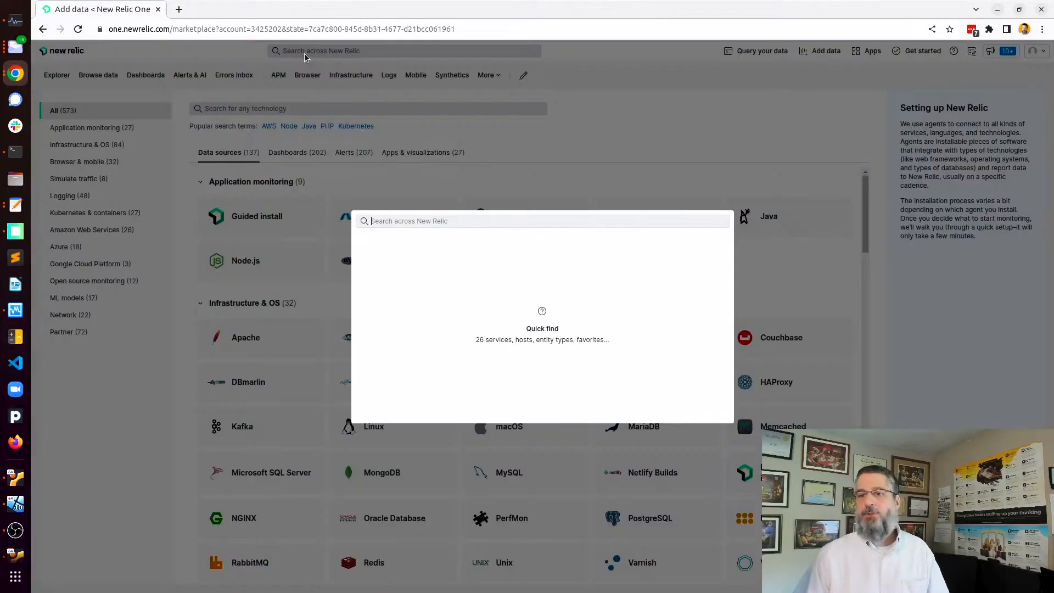
pyautogui.click(605, 172)
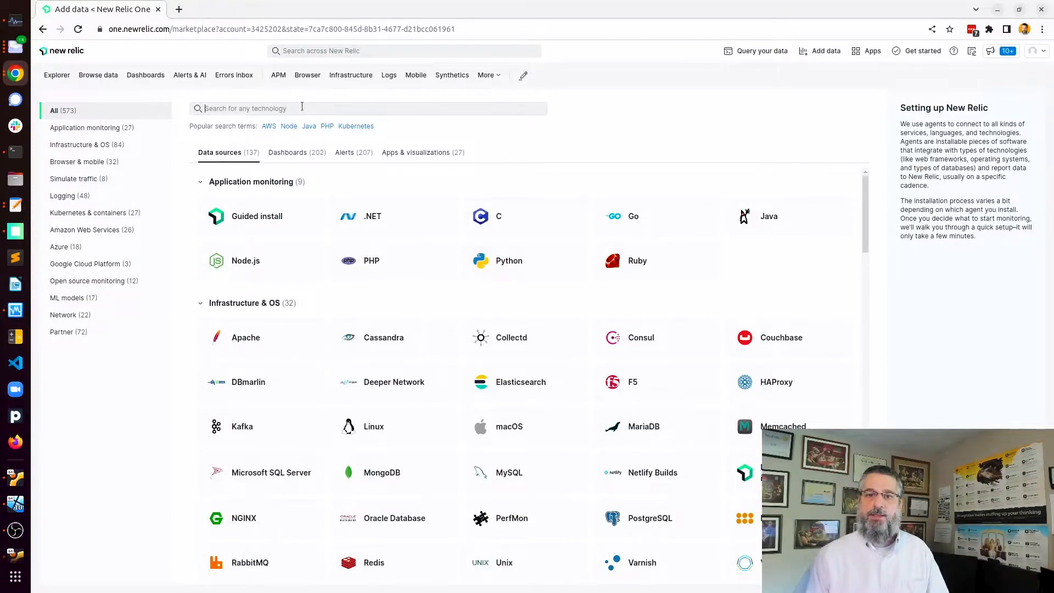
pyautogui.write('netl')
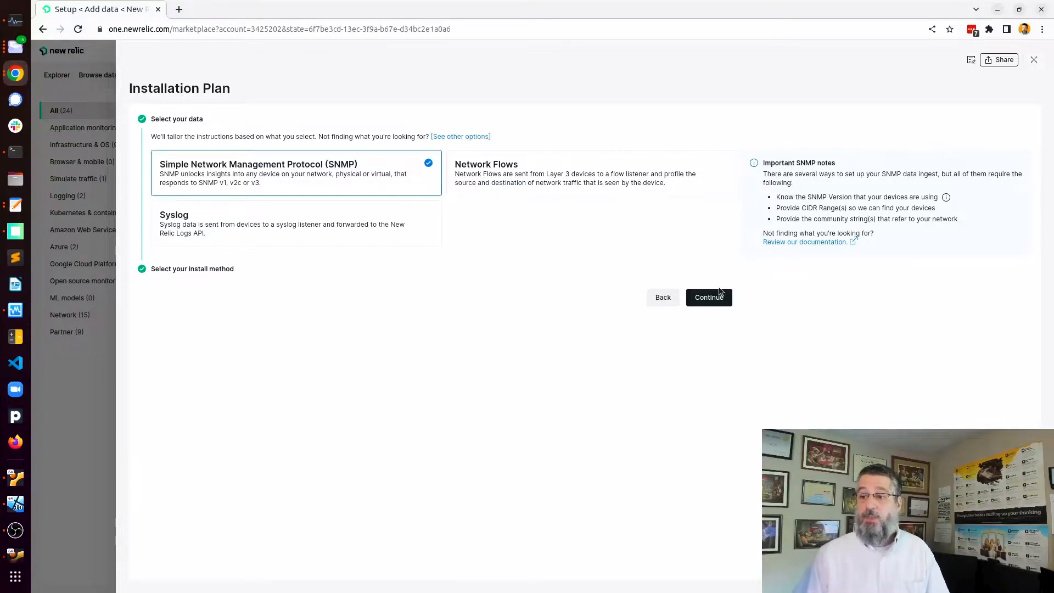
pyautogui.moveTo(692, 292)
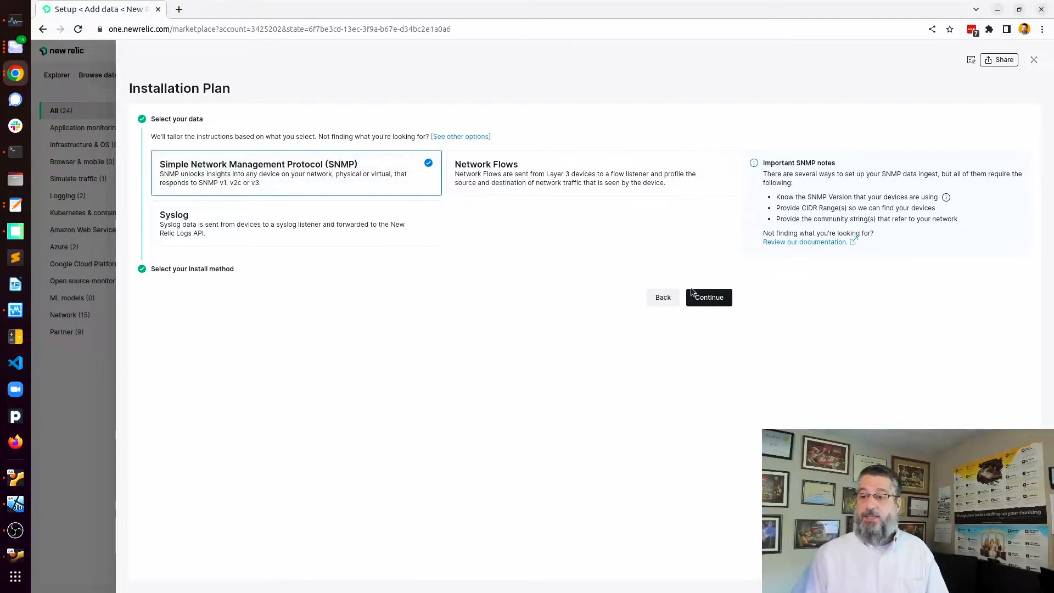
# Choose SNMP as the data source and Docker as the install method.
pyautogui.click(708, 297)
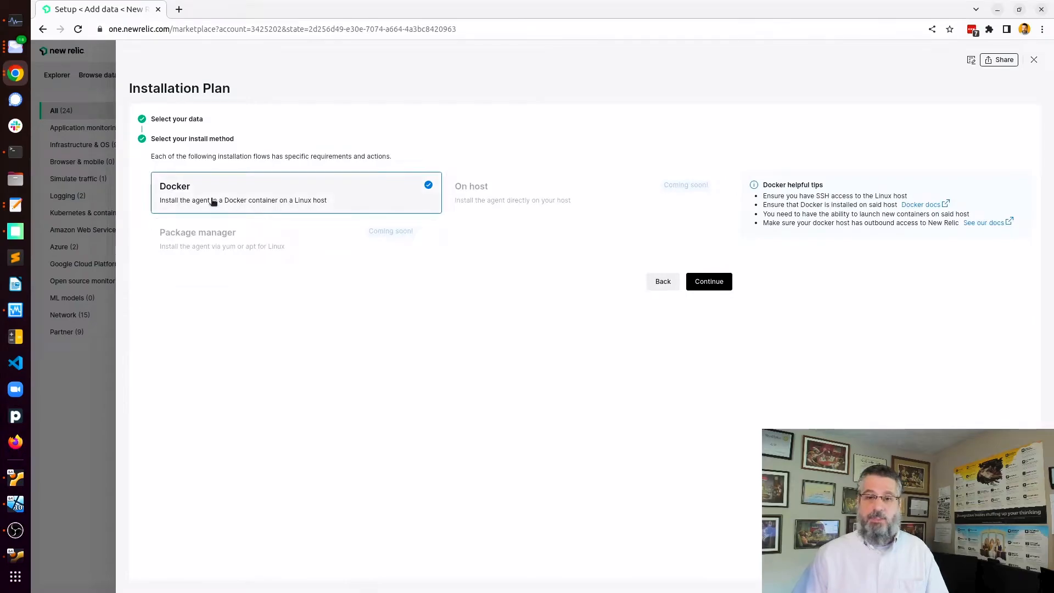
pyautogui.click(707, 281)
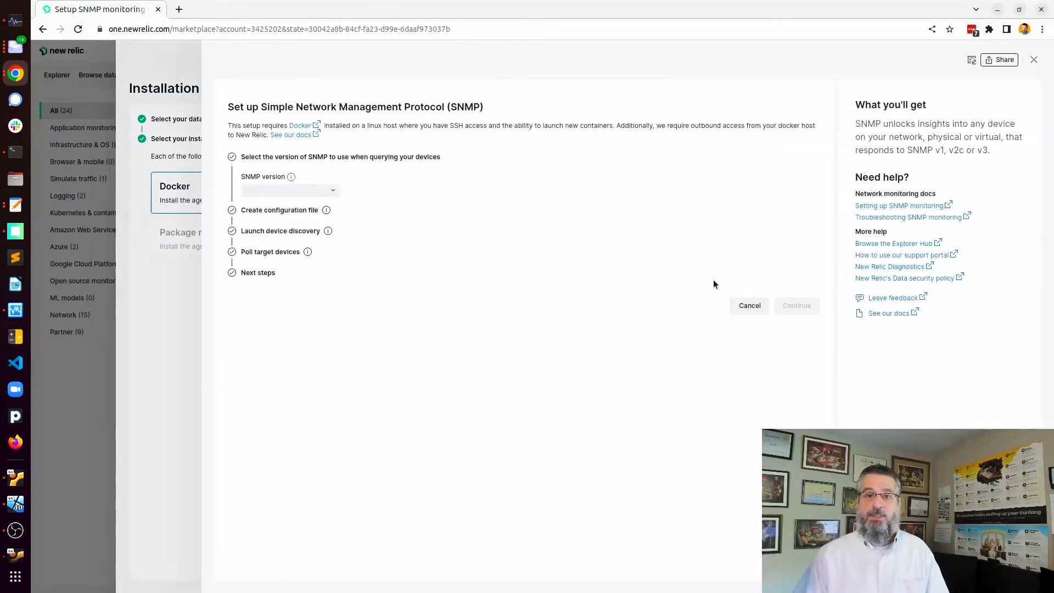
# Set SNMP version v2c and discovery CIDR 192.168.122.0/24.
pyautogui.click(290, 191)
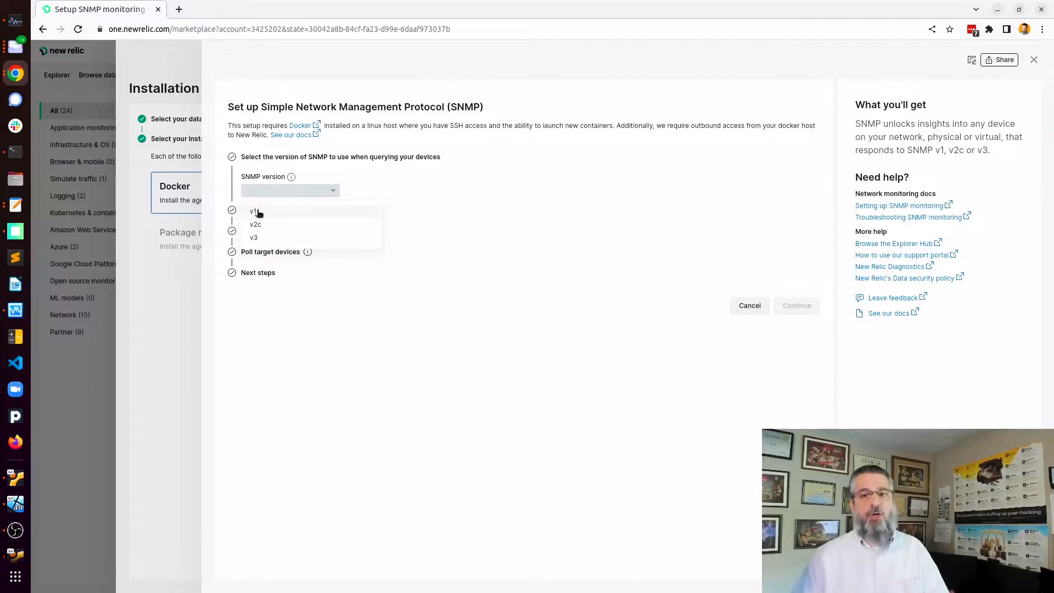
pyautogui.click(255, 224)
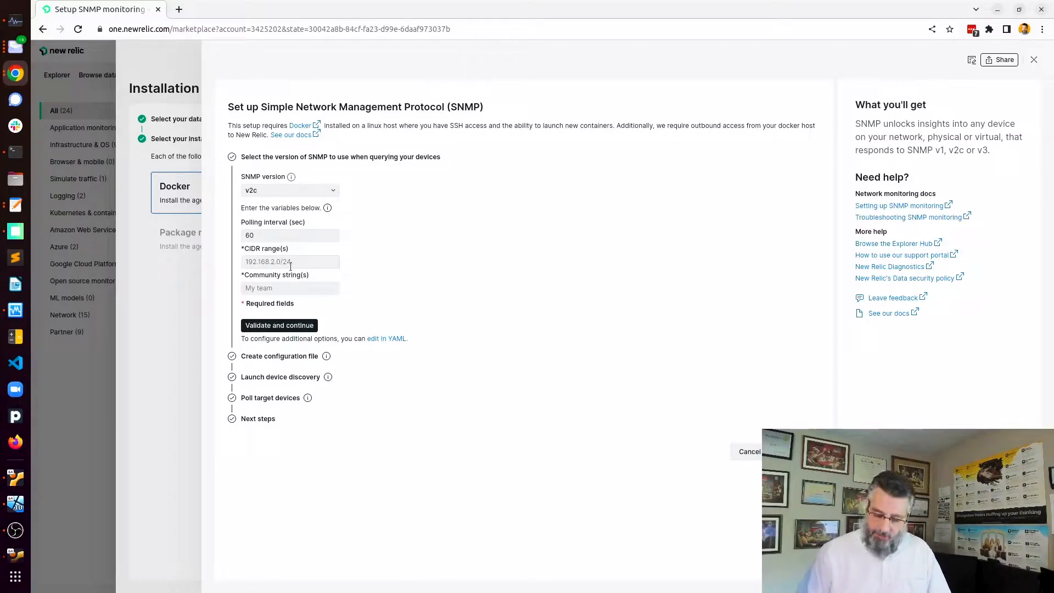
pyautogui.write('192.168.122.0')
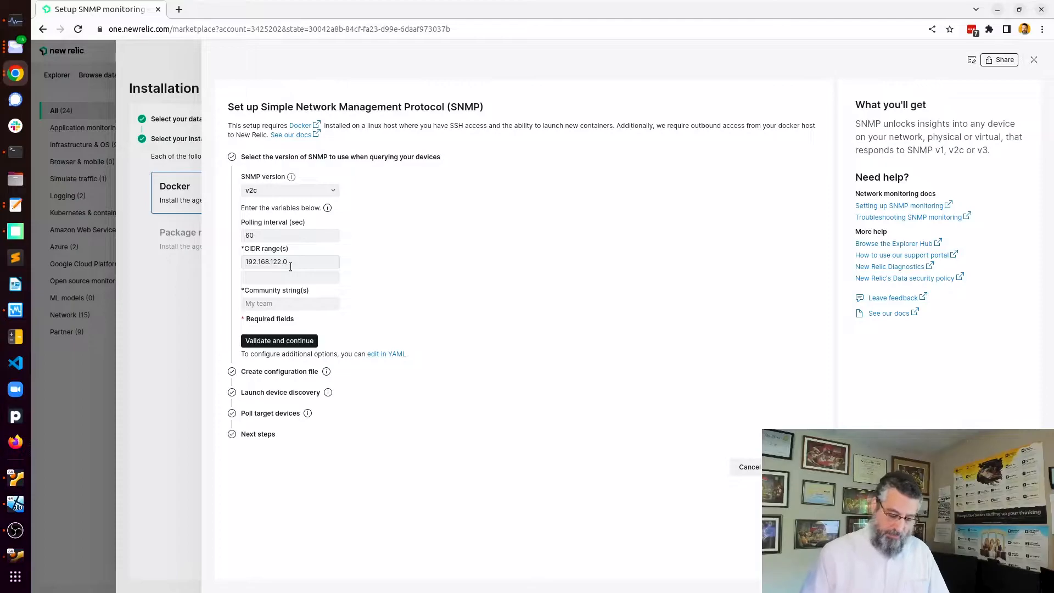
pyautogui.write('/24')
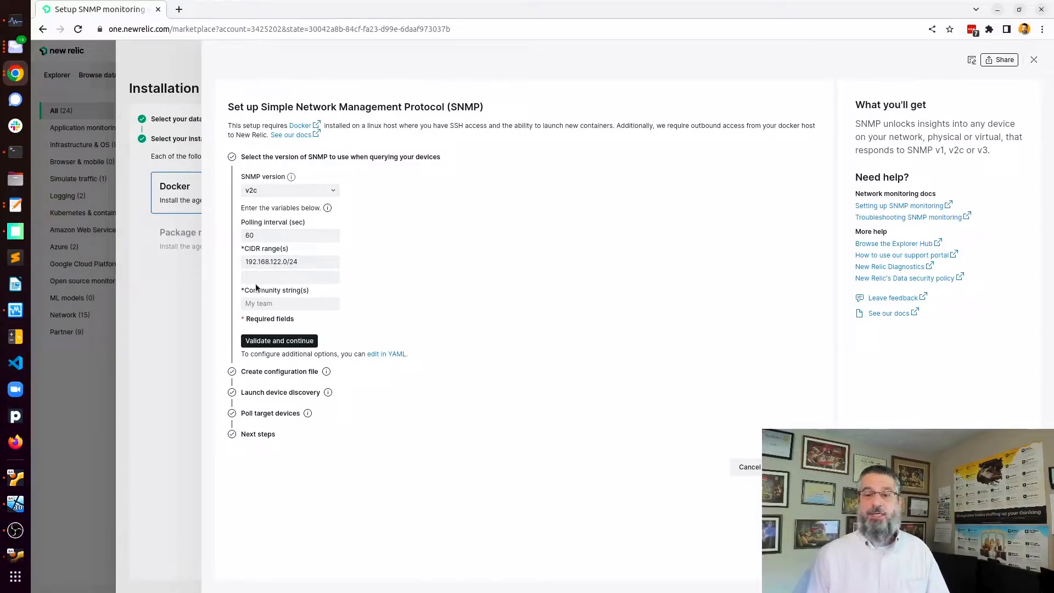
pyautogui.click(291, 277)
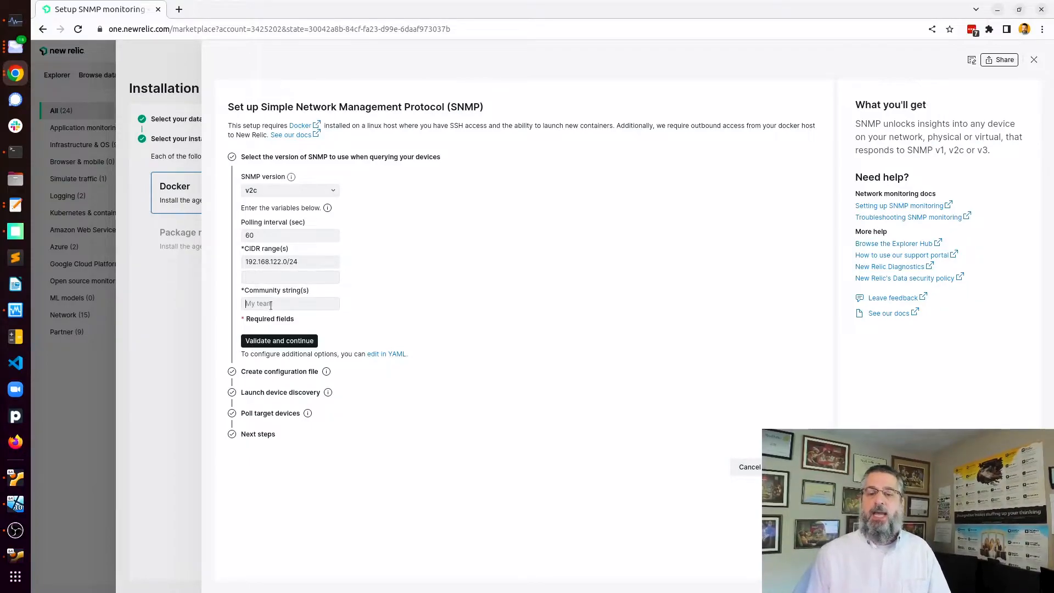
pyautogui.write('nr1gns3')
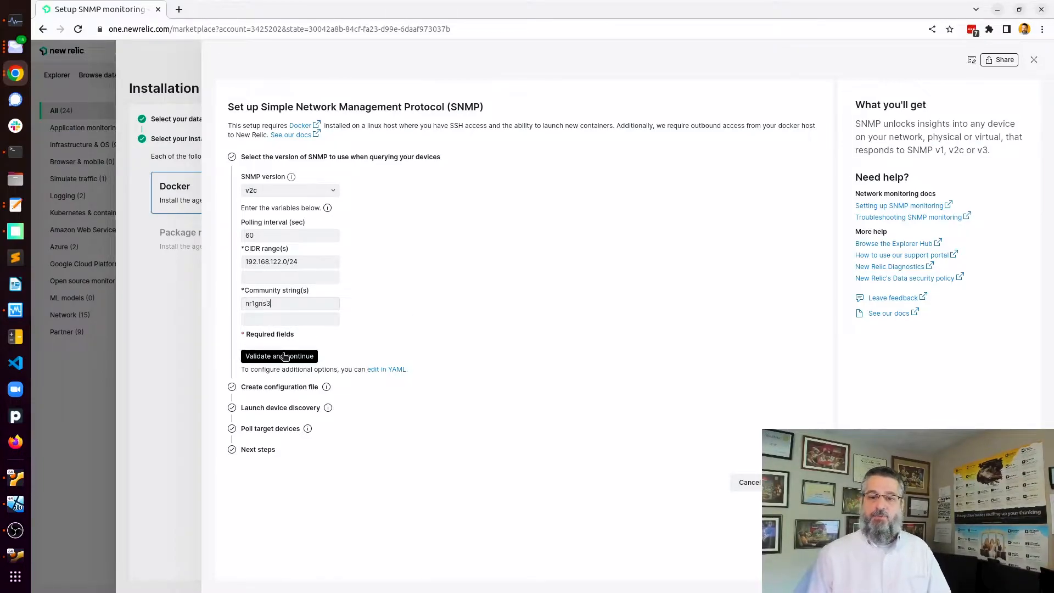
pyautogui.click(279, 355)
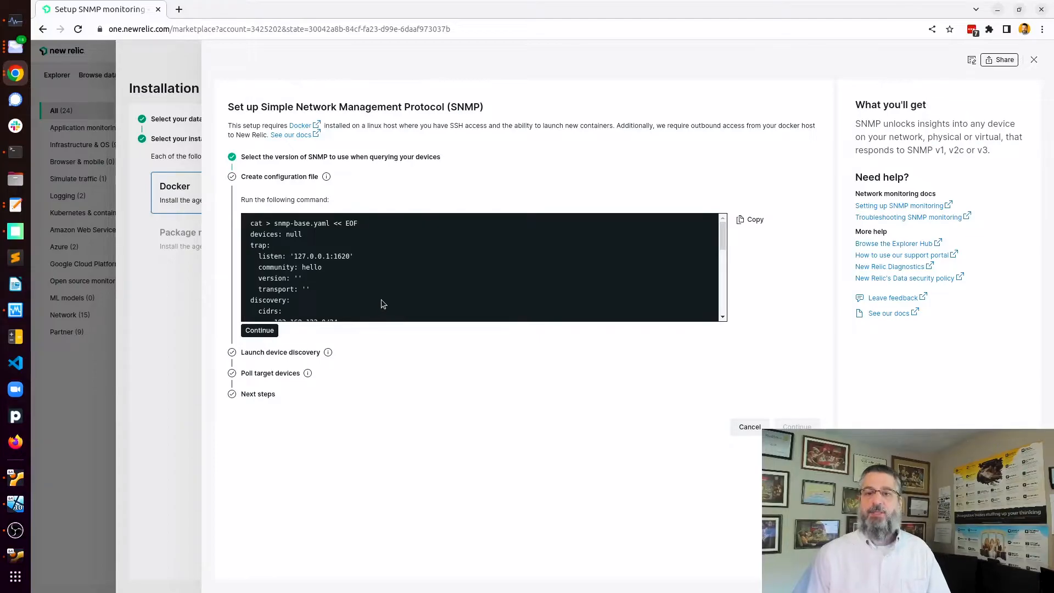
pyautogui.moveTo(296, 225)
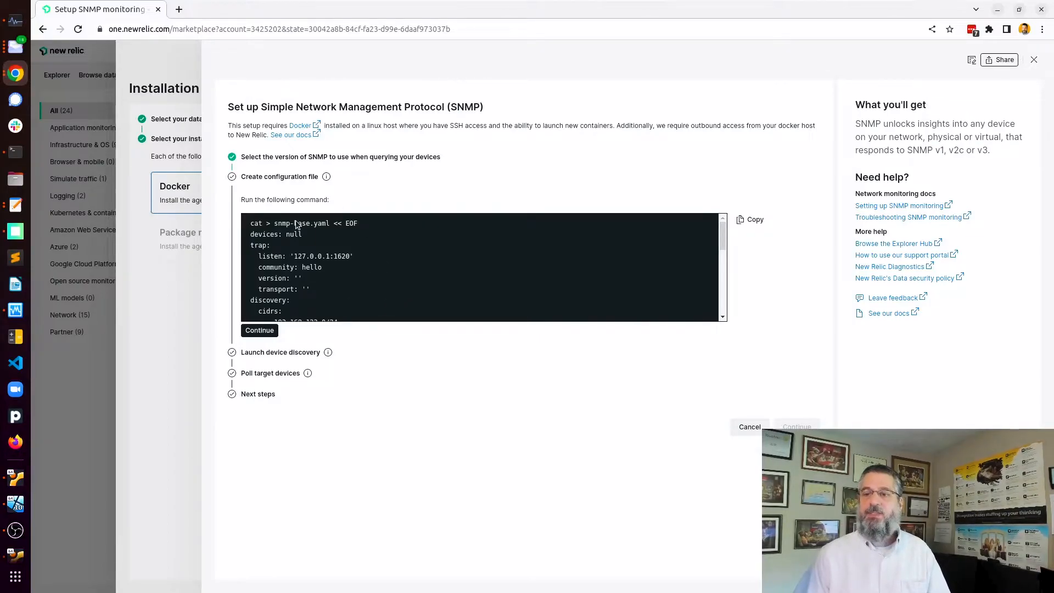
# Create snmp-base.yaml from New Relic's copied command and list the directory.
pyautogui.click(749, 219)
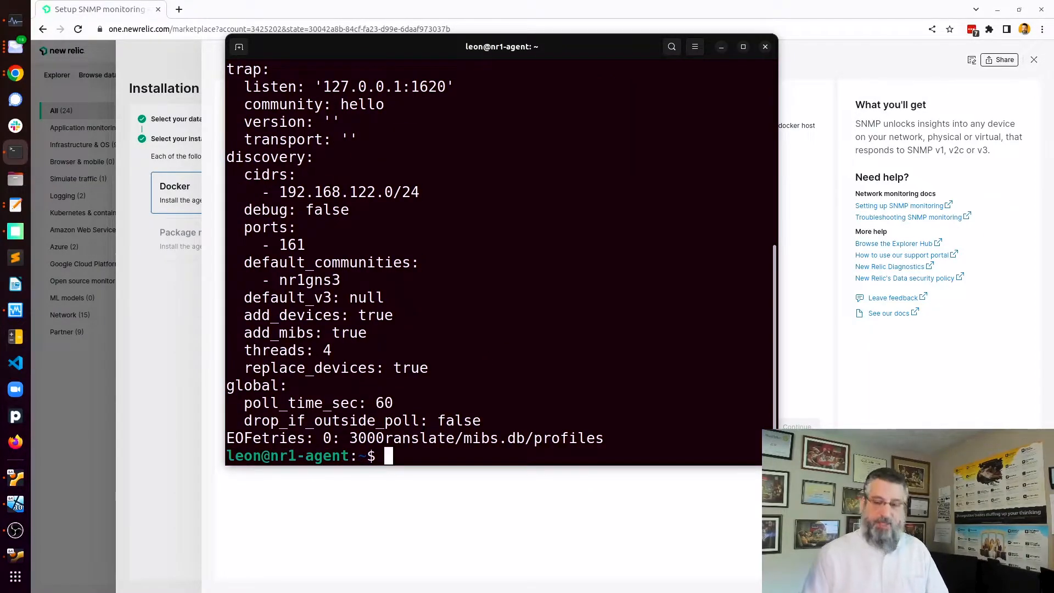
pyautogui.write('ls')
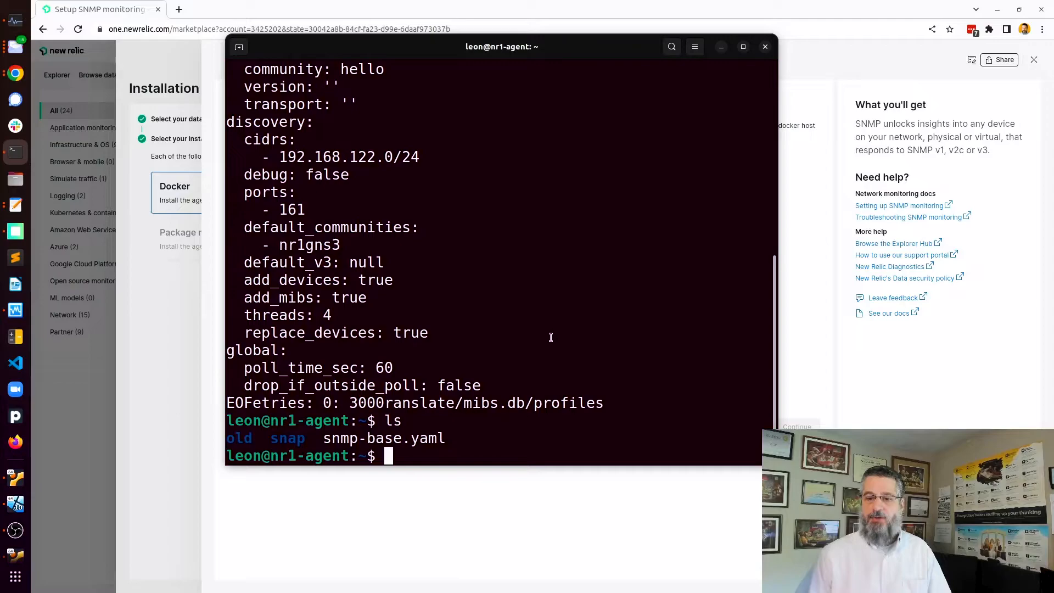
pyautogui.moveTo(453, 438)
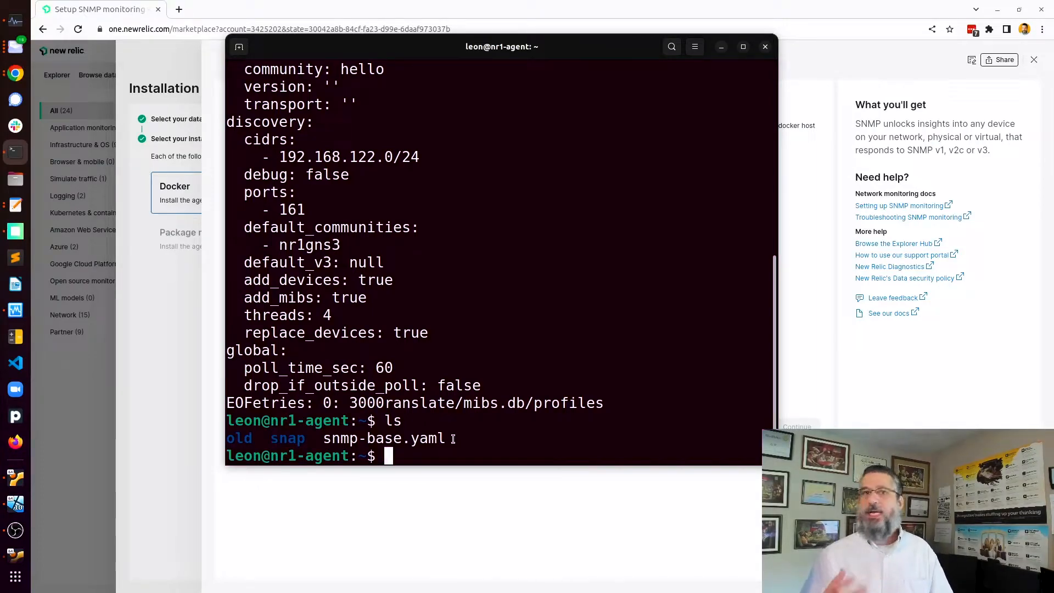
# Edit snmp-base.yaml in vi, setting the cidrs address to 192.168.122.218, and save.
pyautogui.write('vi')
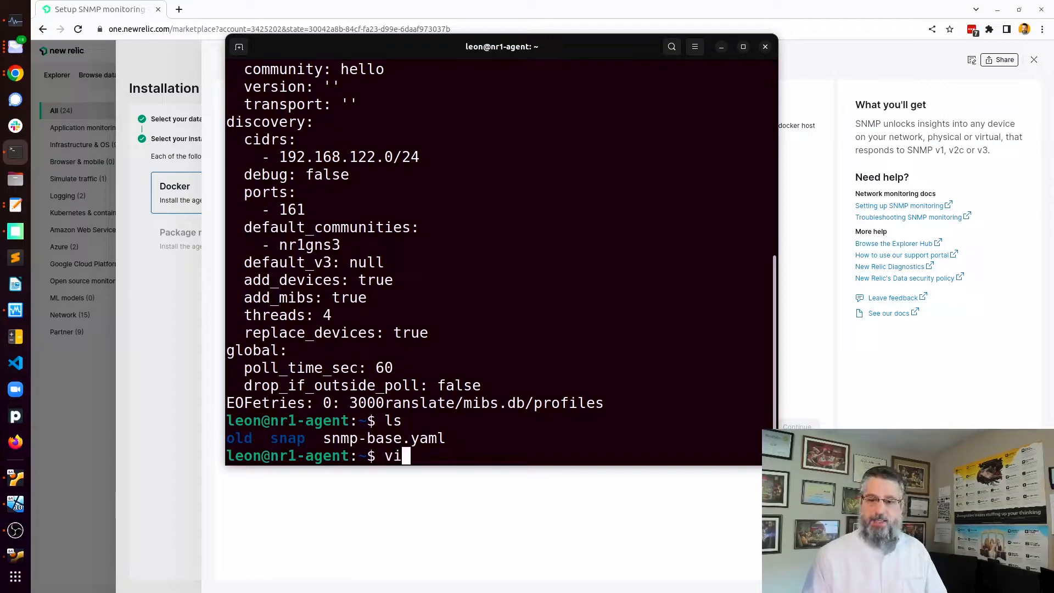
pyautogui.write('snmp-base.yaml')
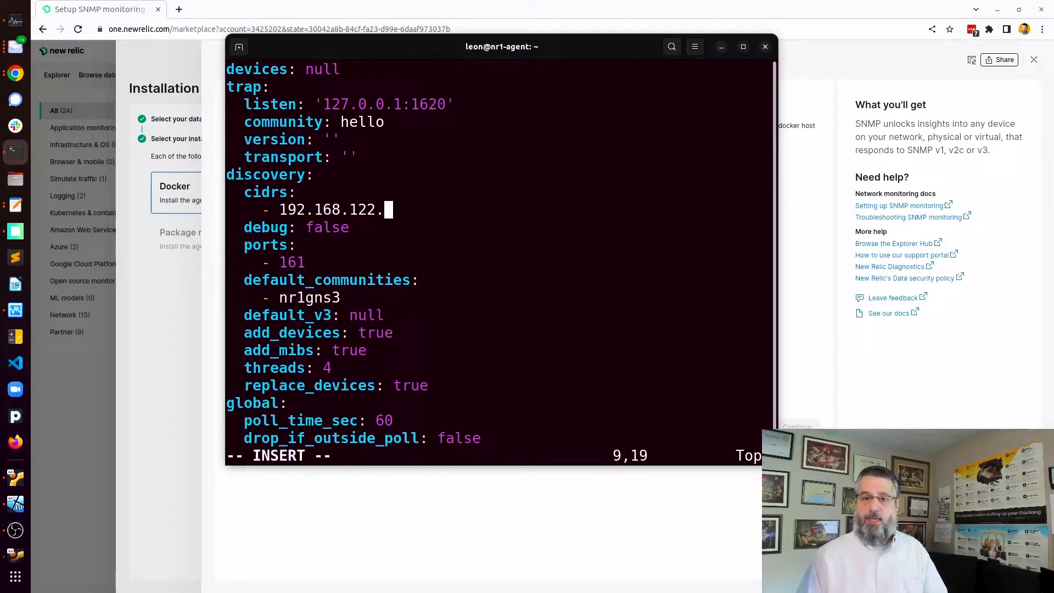
pyautogui.write('210')
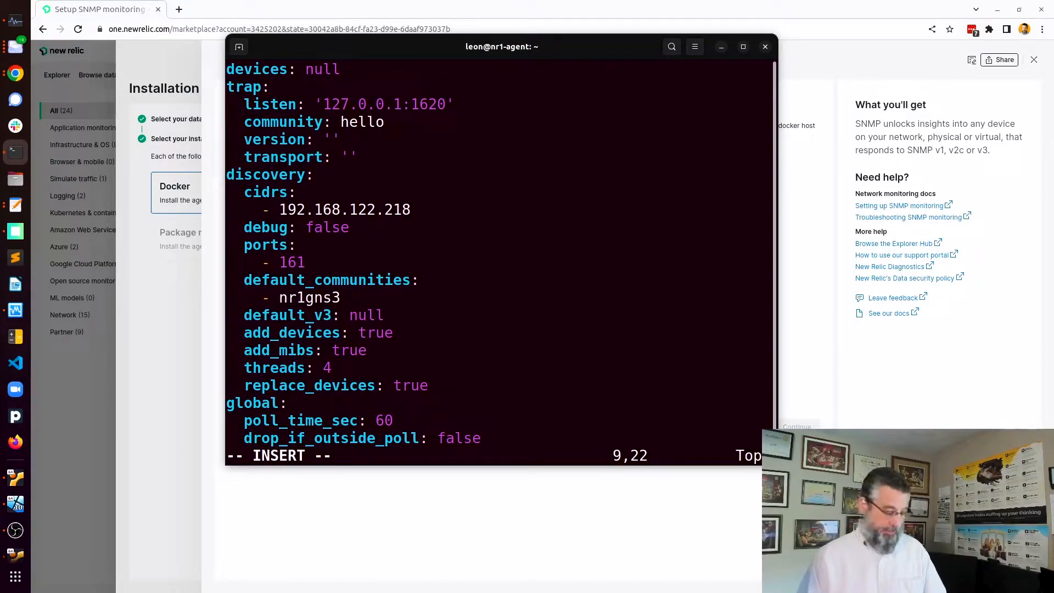
pyautogui.write(':w')
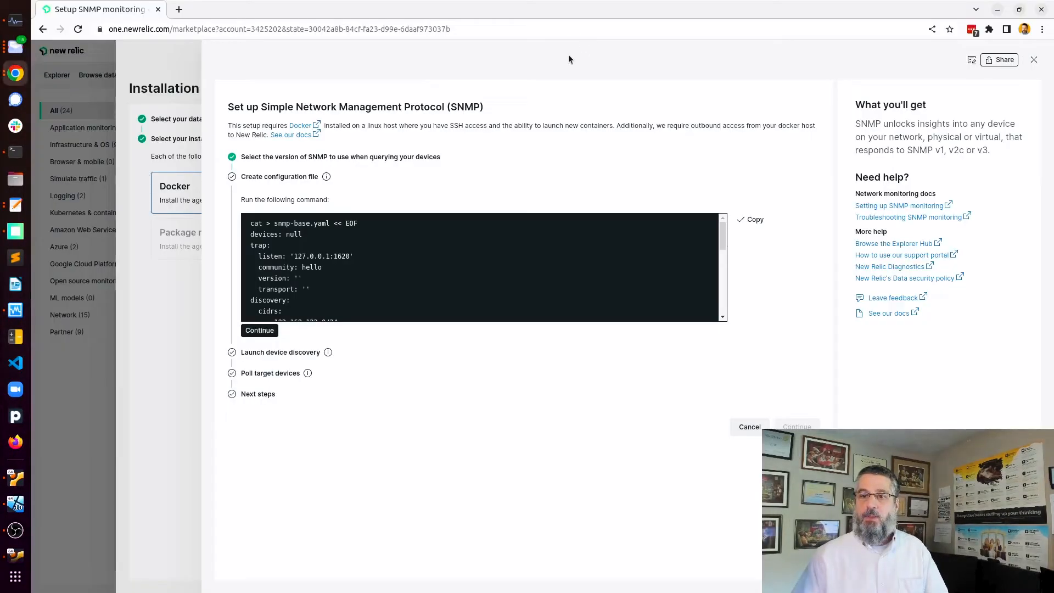
# Advance to Launch device discovery and copy its docker run command.
pyautogui.click(258, 330)
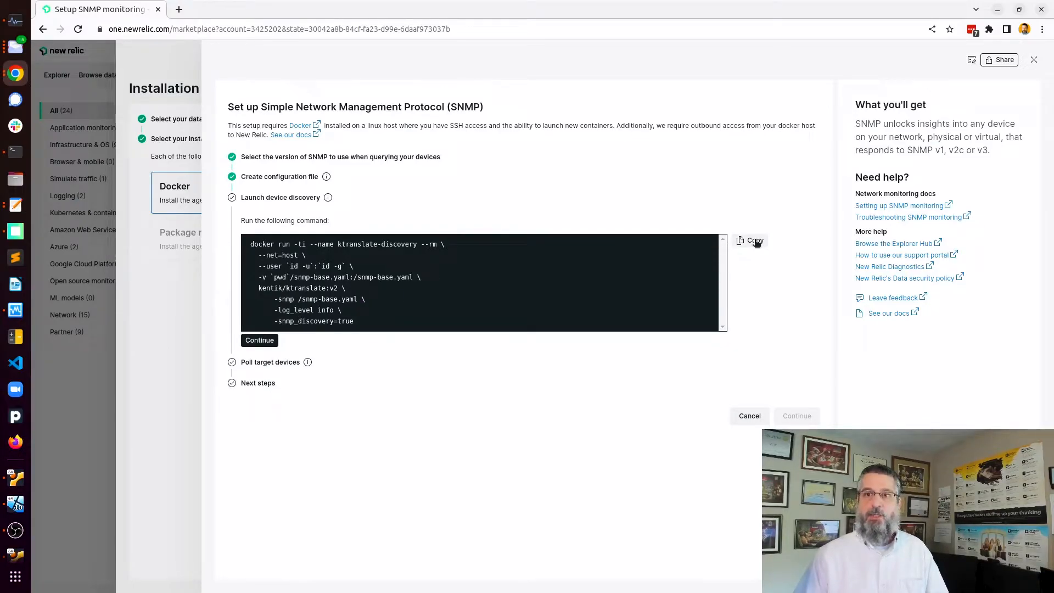
pyautogui.click(751, 241)
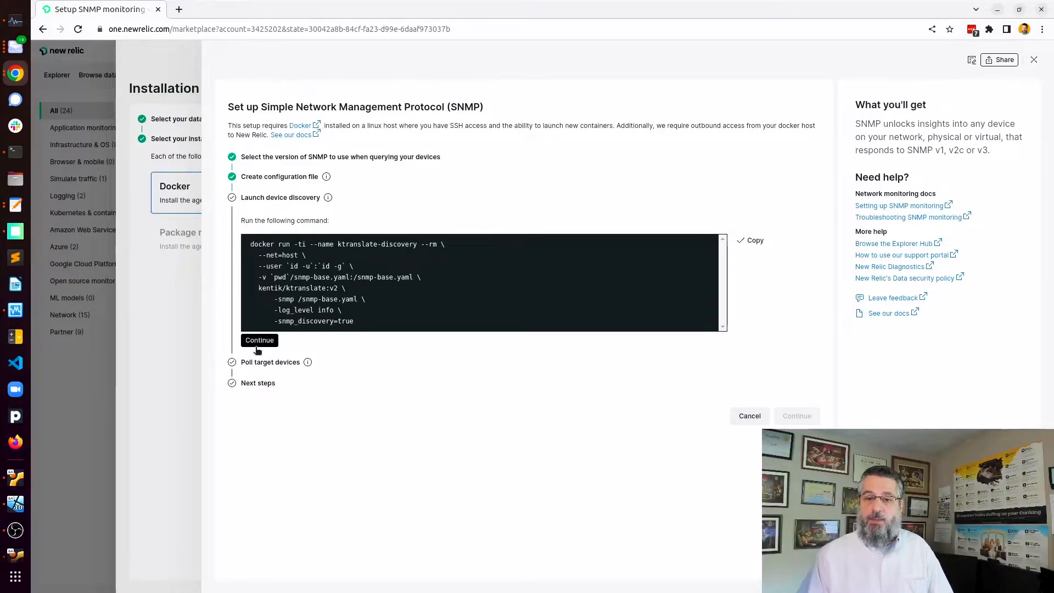
# Advance the wizard to the Poll target devices step.
pyautogui.click(259, 339)
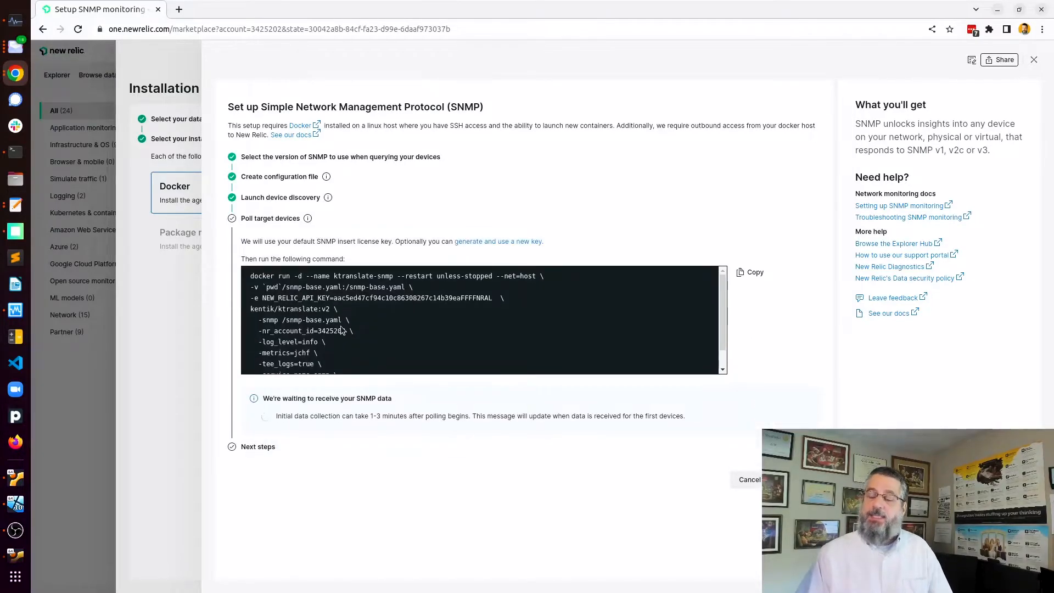
pyautogui.moveTo(482, 311)
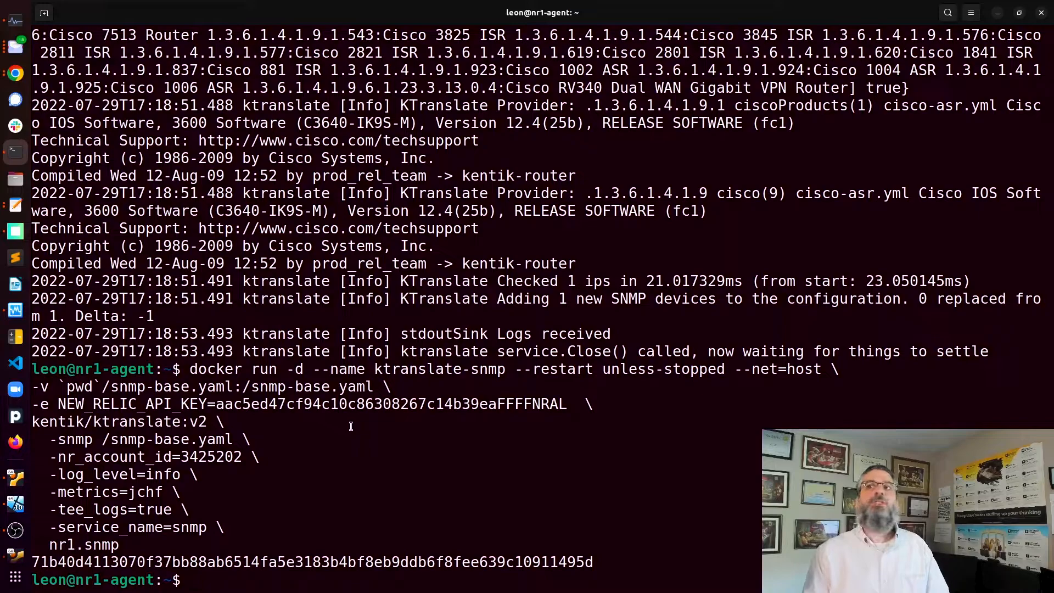
# List running containers with docker ps and copy the ktranslate-snmp container ID.
pyautogui.write('docker ps')
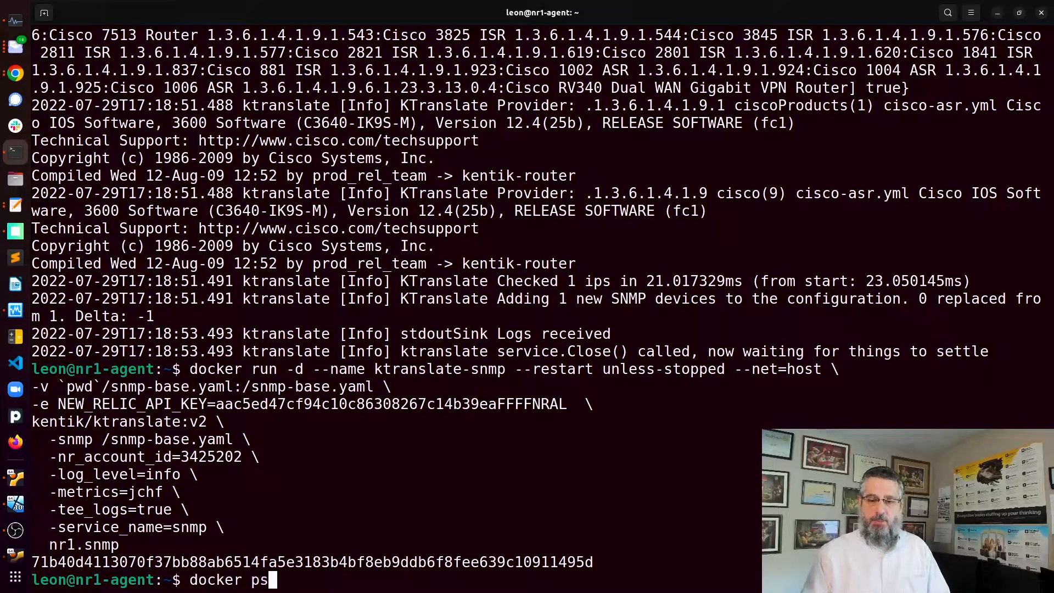
pyautogui.press('Return')
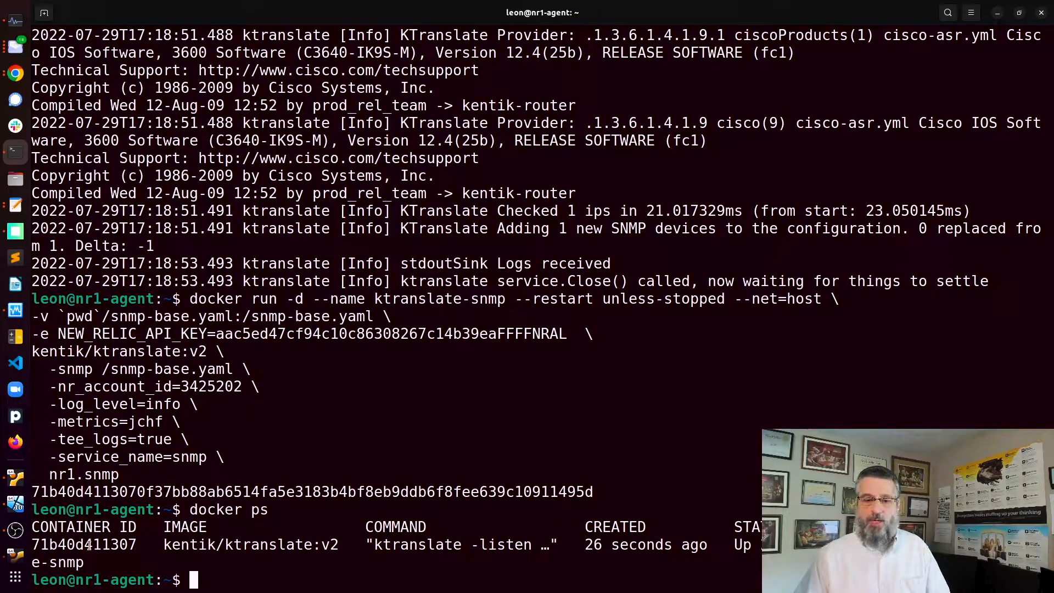
pyautogui.doubleClick(83, 545)
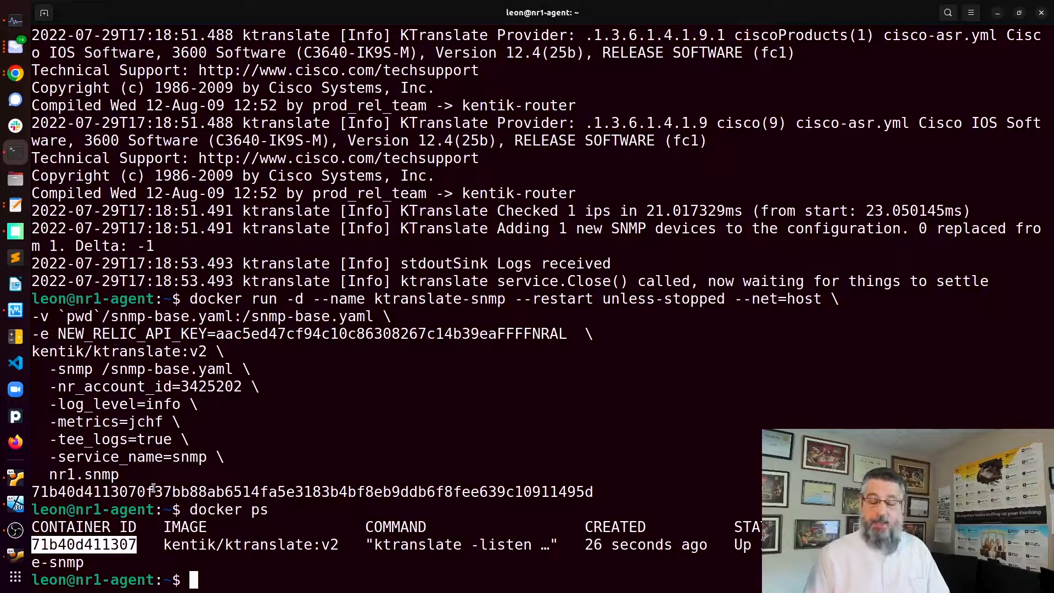
# Follow container 71b40d411307's output with docker logs --follow.
pyautogui.write('docker log')
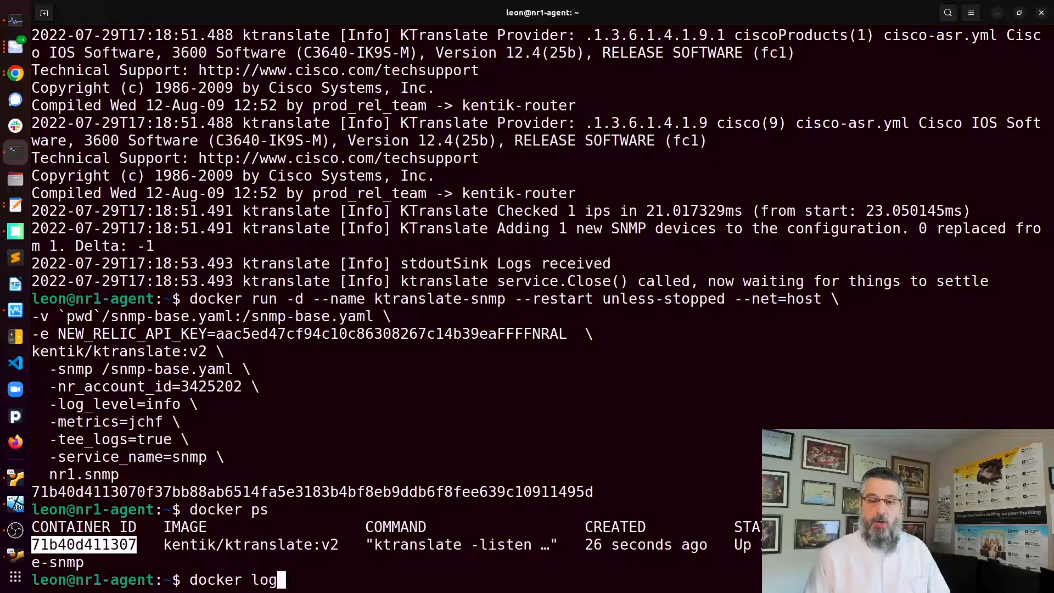
pyautogui.write('s --fol')
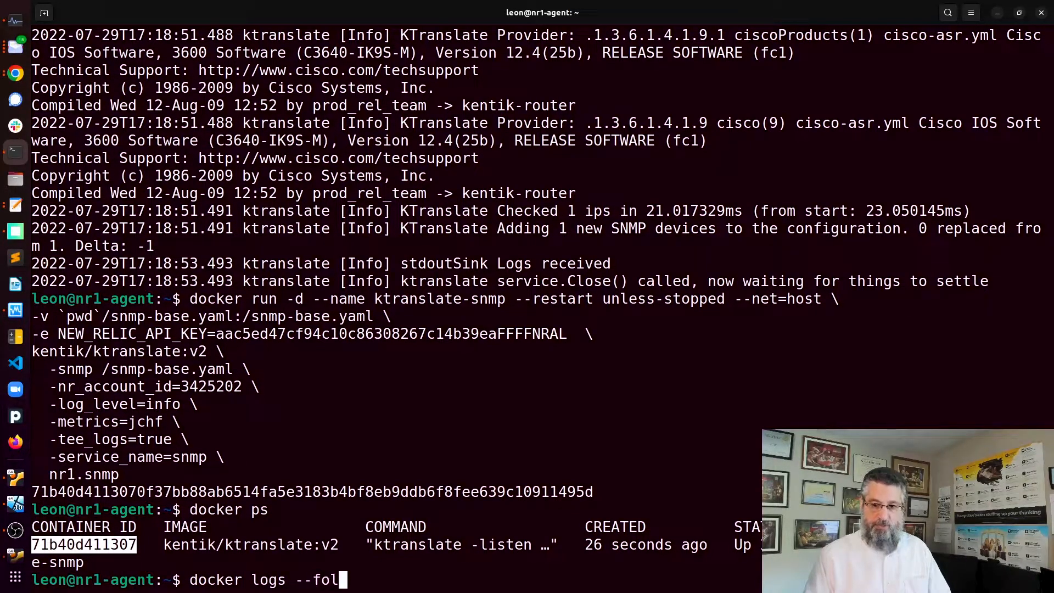
pyautogui.write('low')
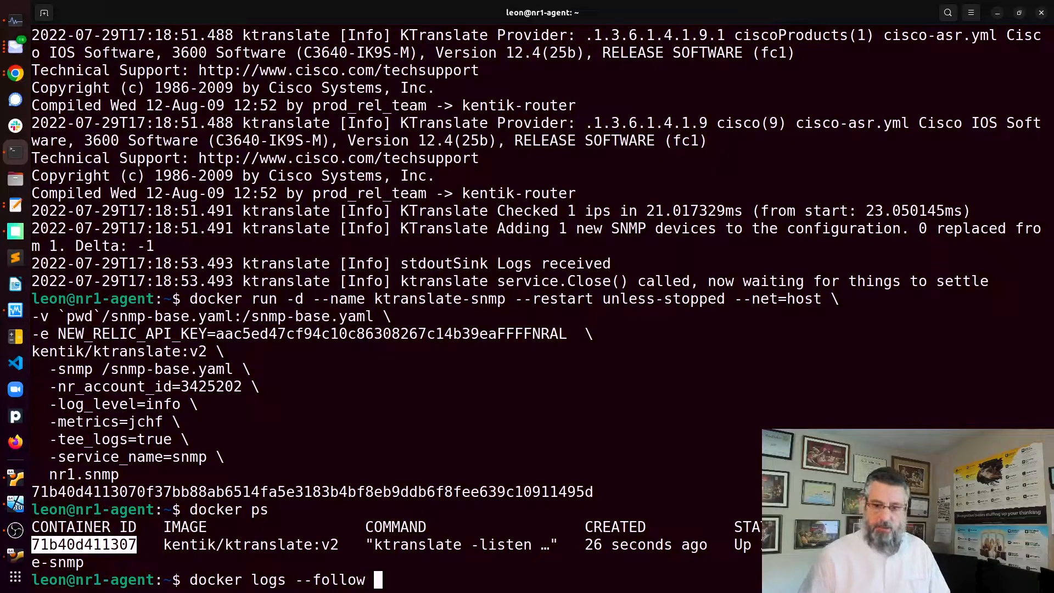
pyautogui.write('71b40d411307')
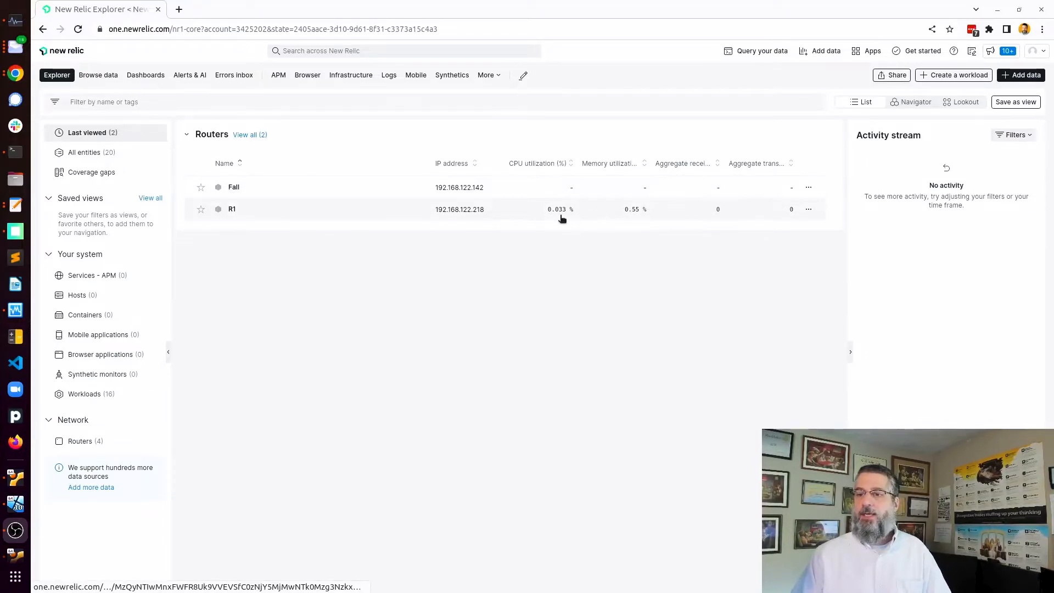
pyautogui.moveTo(224, 213)
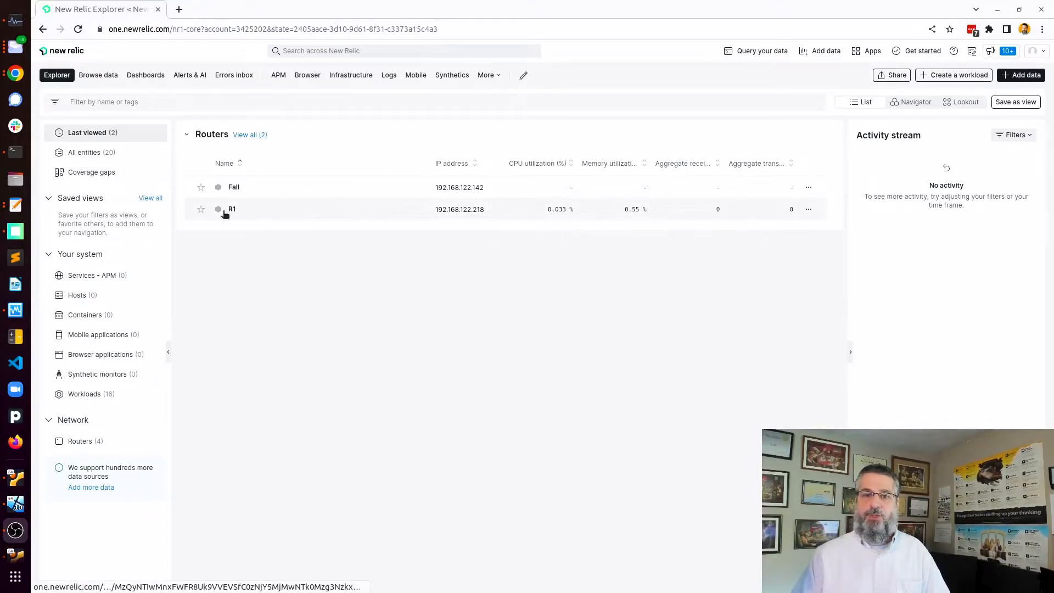
# Open router R1's summary page with CPU and memory charts from Explorer's Routers list.
pyautogui.click(231, 209)
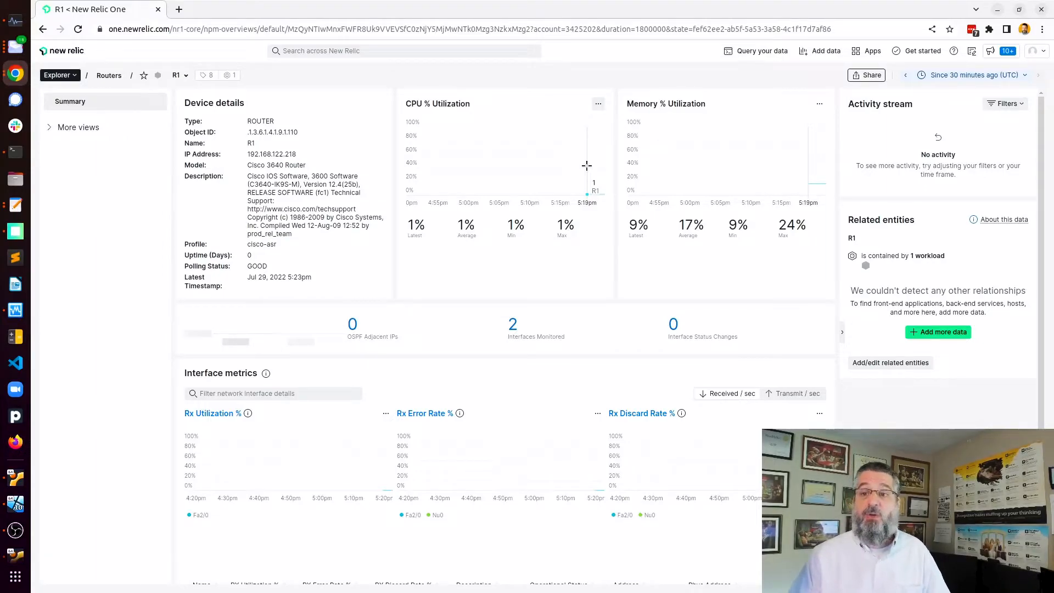
pyautogui.moveTo(527, 152)
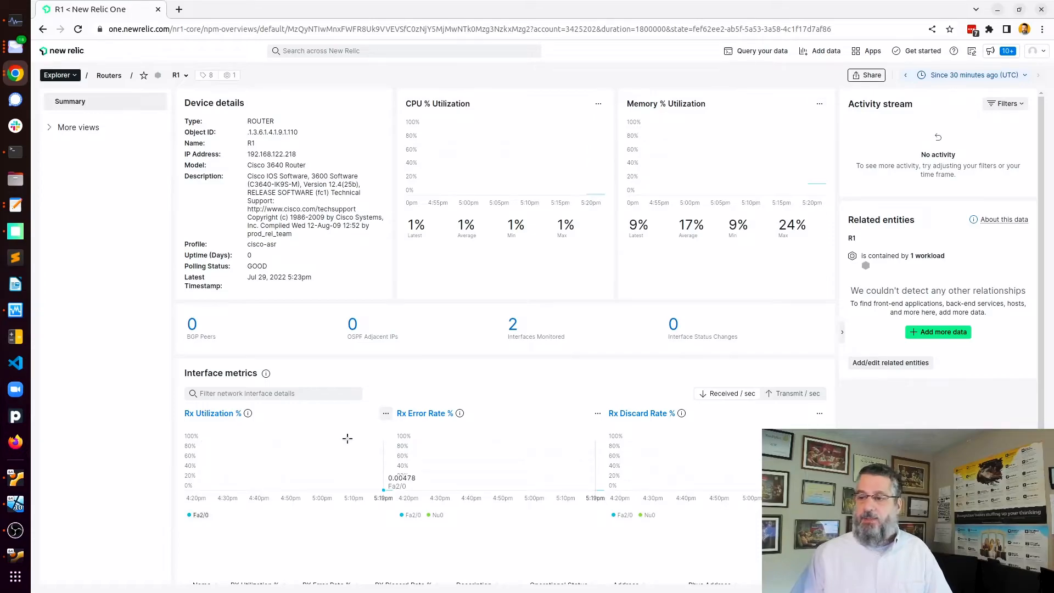
pyautogui.scroll(-3)
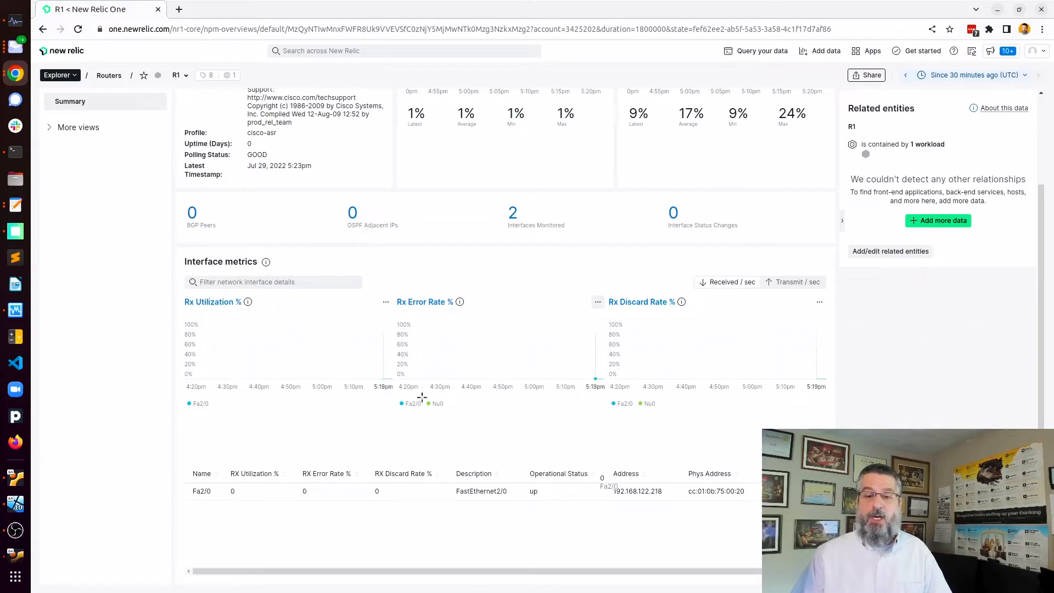